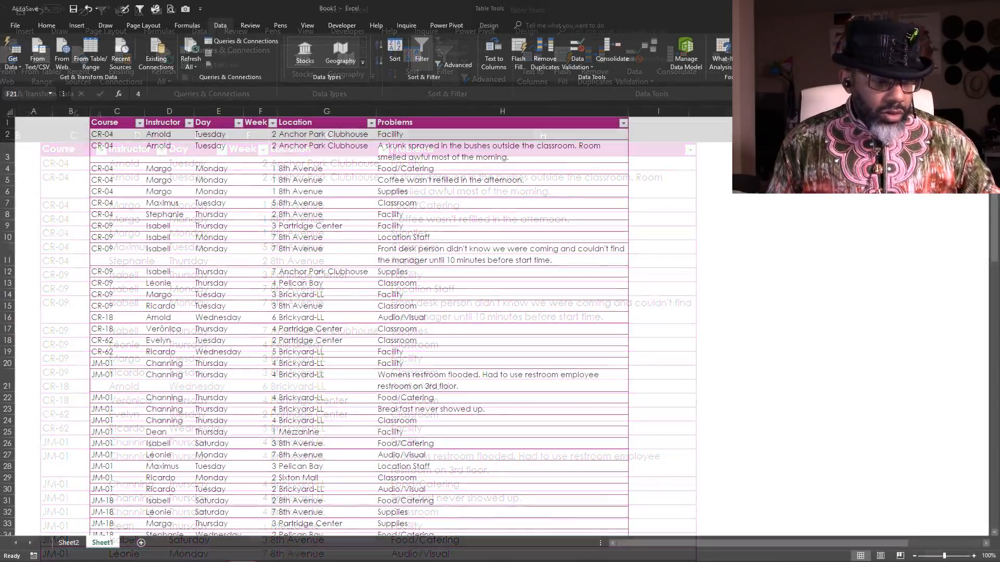
- On Sheet1, list Audio/Visual, Classroom, Facility, Food/Catering, Location Staff, On-Site Staff, Supplies in column L
{"action": "left_click", "coordinate": [103, 543]}
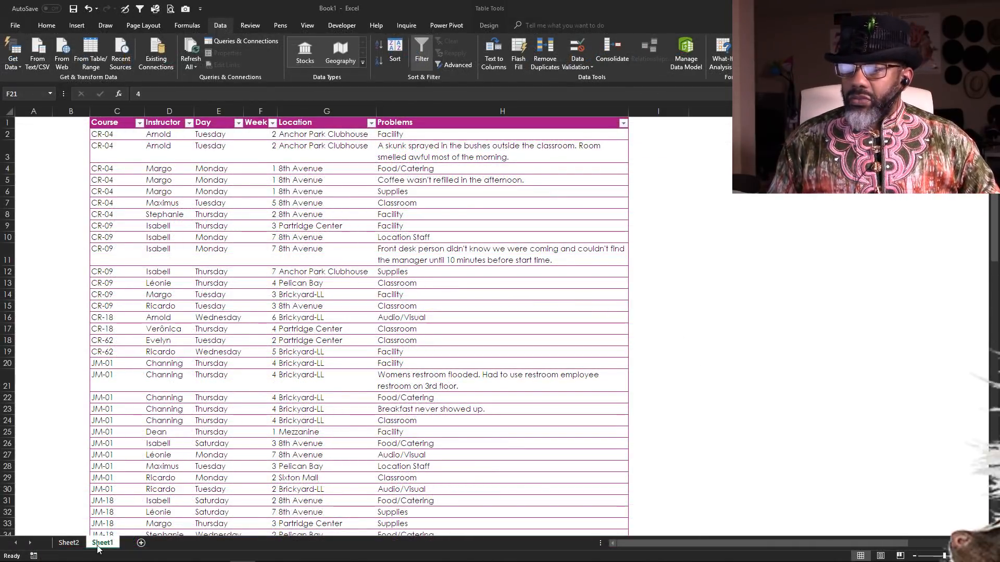
{"action": "left_click", "coordinate": [69, 549]}
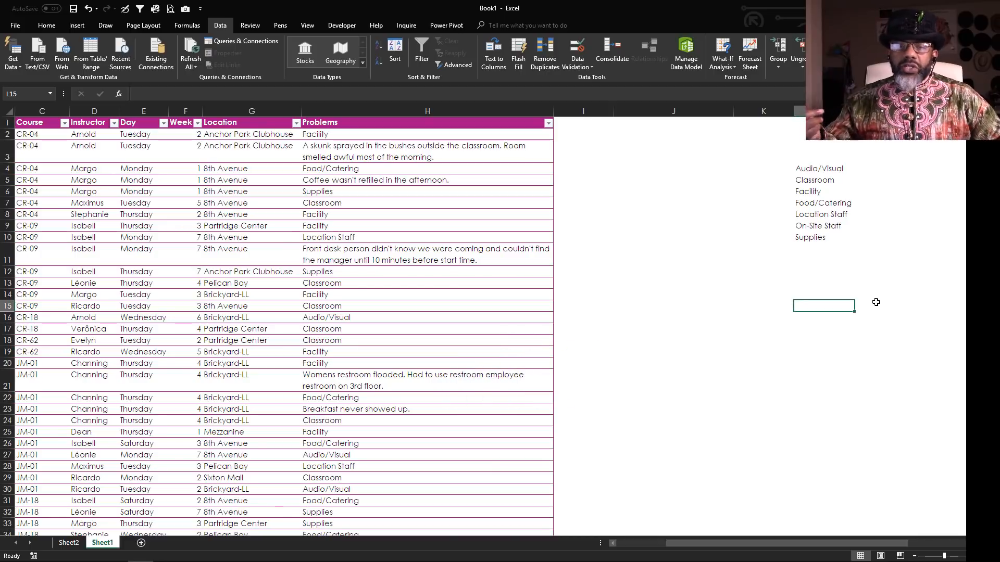
{"action": "mouse_move", "coordinate": [802, 164]}
{"action": "type", "text": "Troubles"}
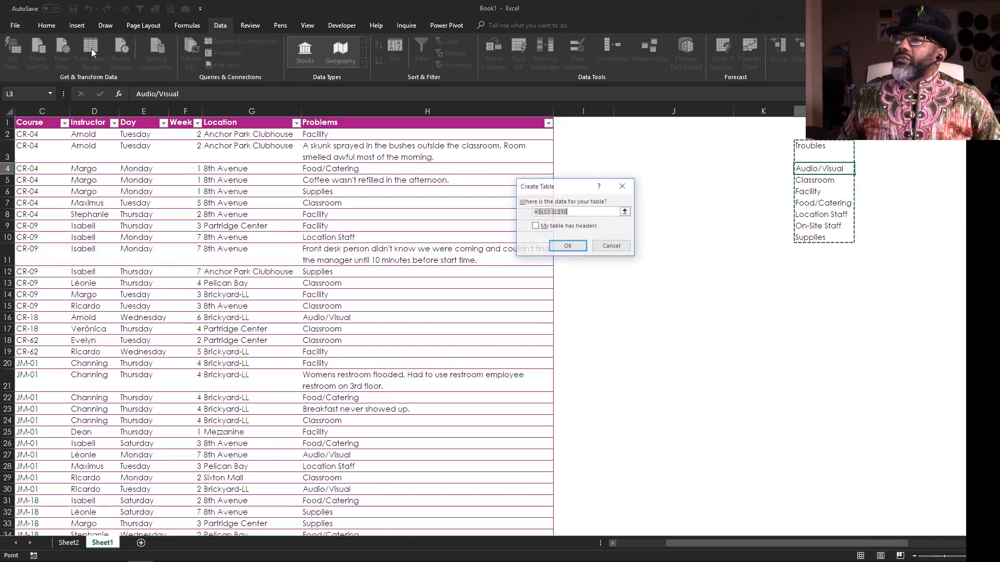
- Turn the Troubles list into a table, then load WOES and CourseList as connection-only queries
{"action": "left_click", "coordinate": [536, 225]}
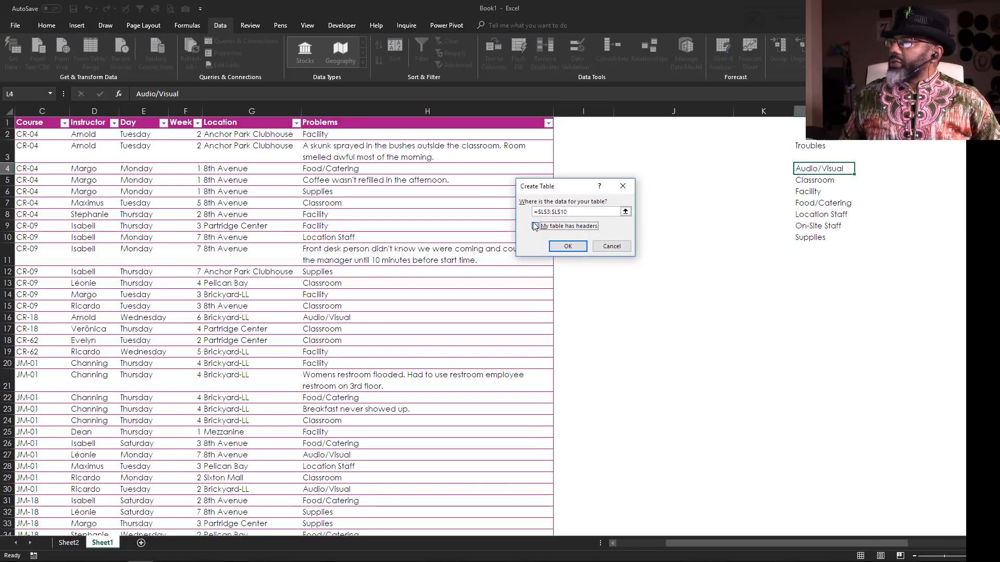
{"action": "left_click", "coordinate": [566, 247]}
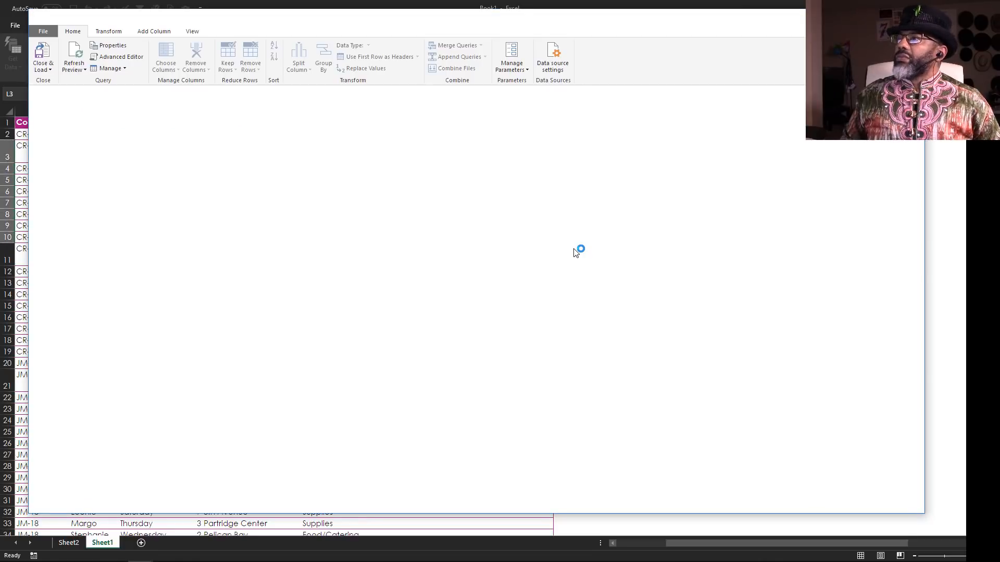
{"action": "left_click", "coordinate": [43, 54]}
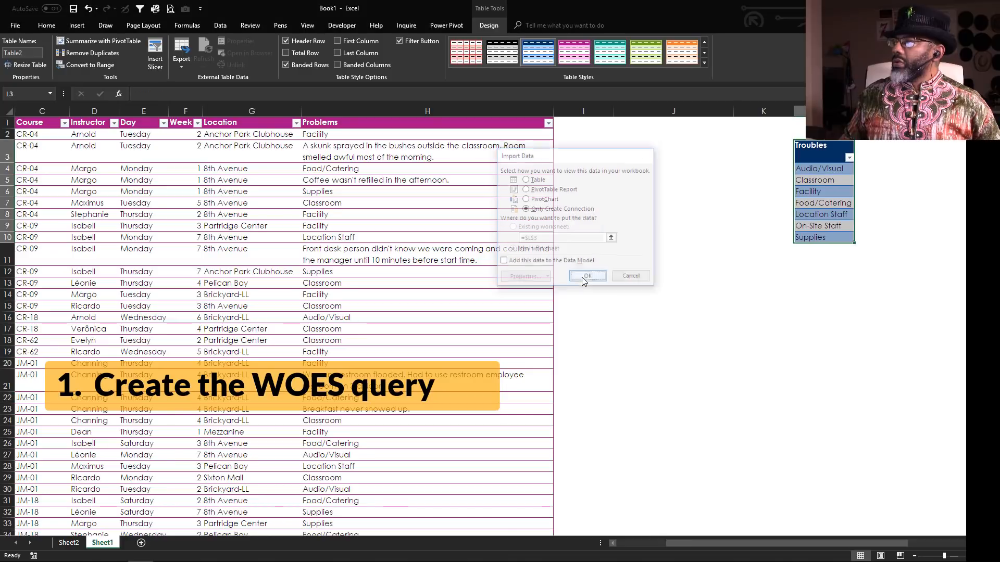
{"action": "left_click", "coordinate": [585, 276]}
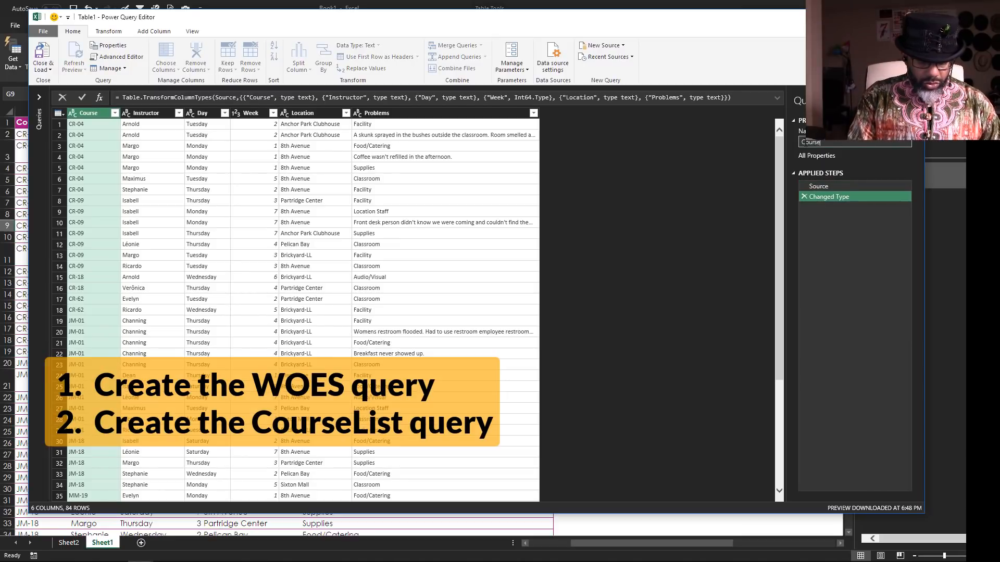
{"action": "type", "text": "CourseList"}
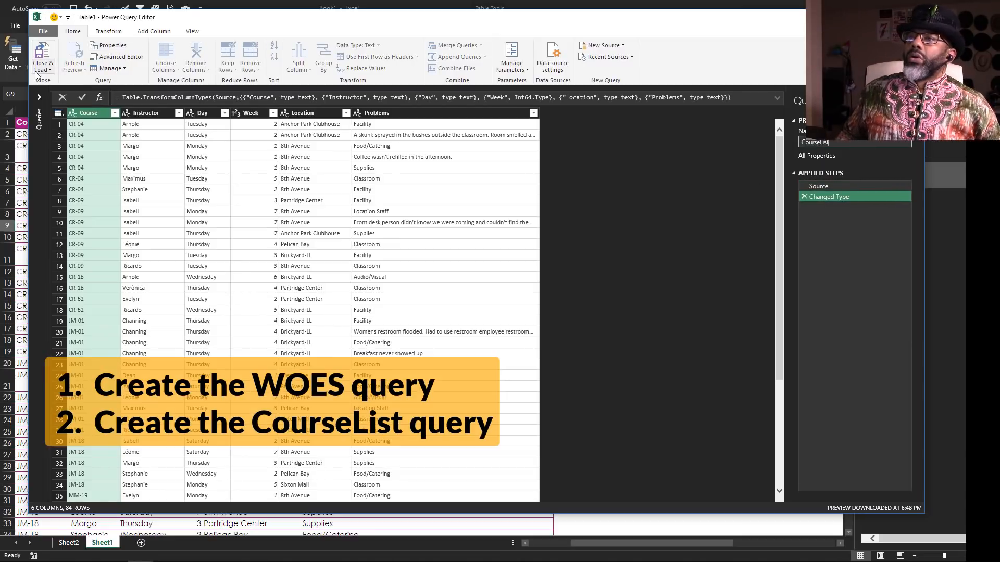
{"action": "left_click", "coordinate": [42, 54]}
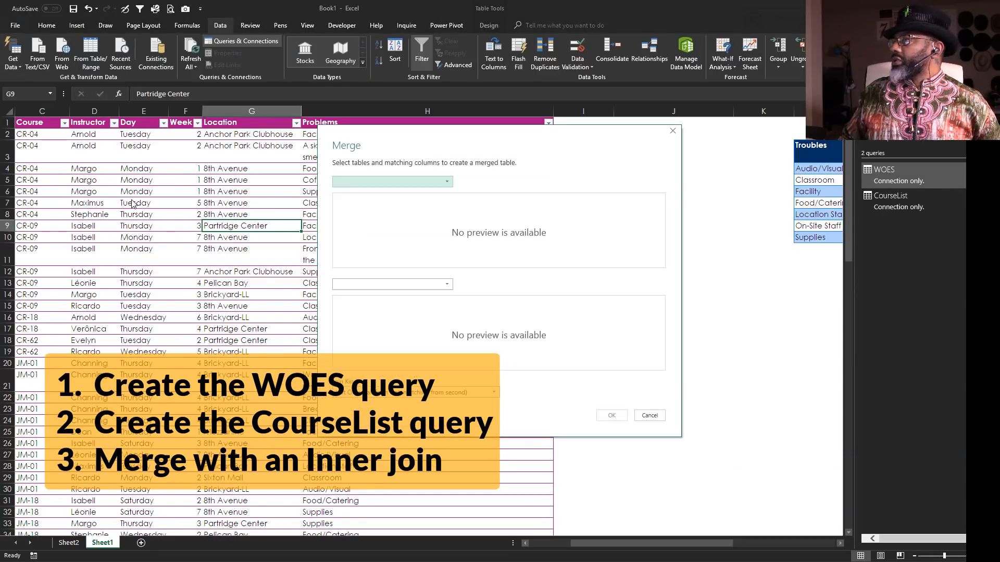
- Inner-join CourseList with WOES on Problems and Troubles, matching 69 of 84 rows
{"action": "left_click", "coordinate": [392, 181]}
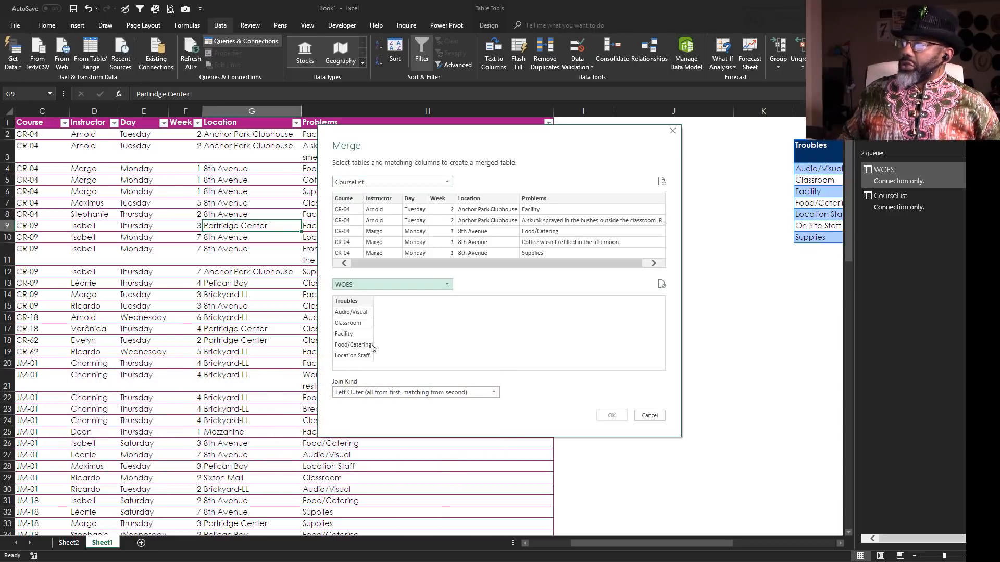
{"action": "mouse_move", "coordinate": [435, 329]}
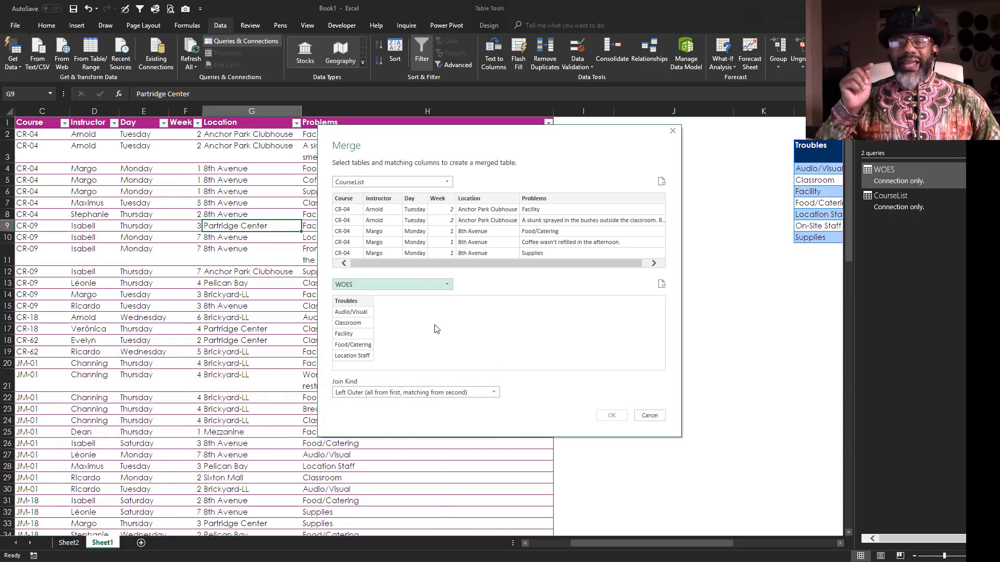
{"action": "mouse_move", "coordinate": [449, 347]}
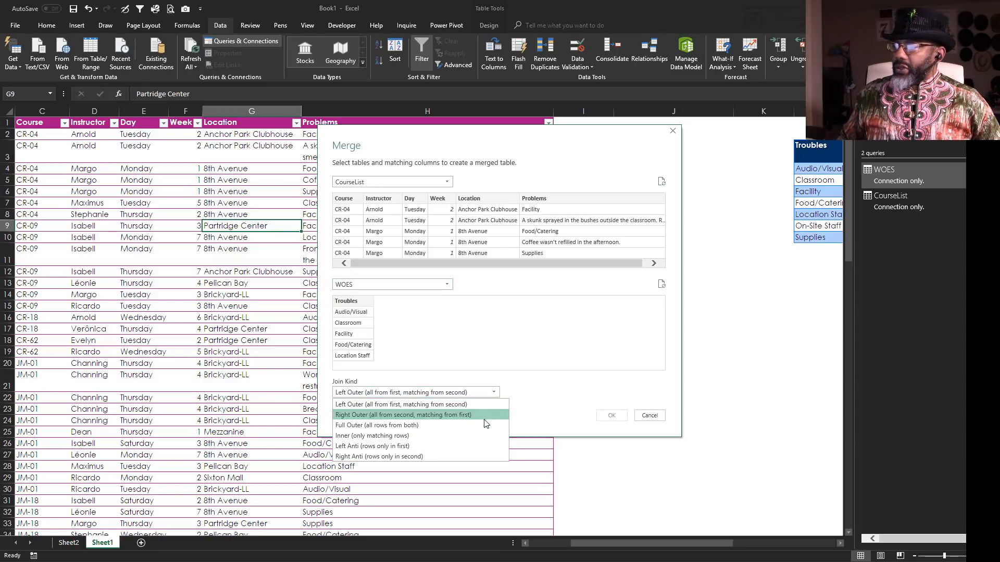
{"action": "left_click", "coordinate": [372, 435]}
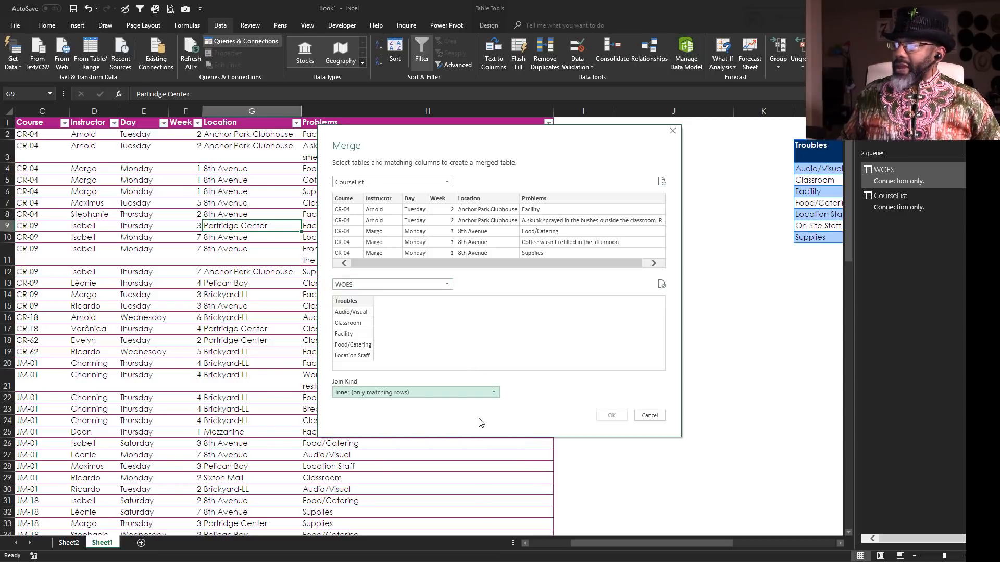
{"action": "mouse_move", "coordinate": [385, 338]}
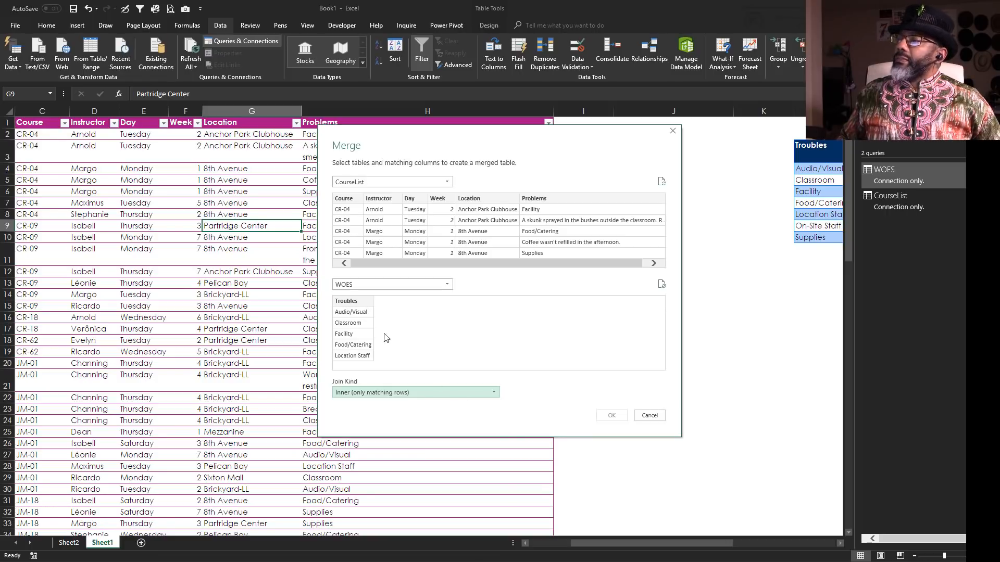
{"action": "left_click", "coordinate": [346, 300]}
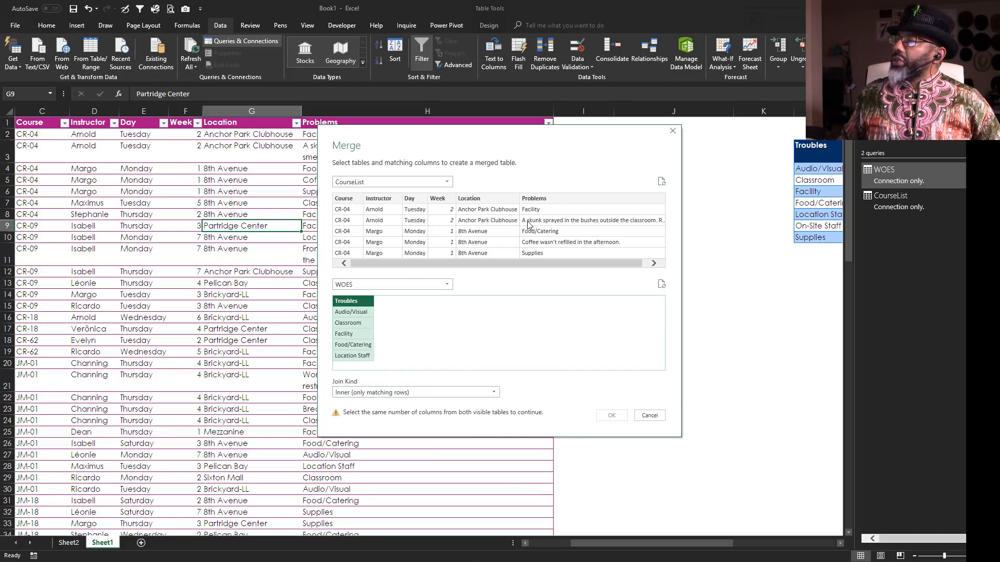
{"action": "left_click", "coordinate": [534, 198]}
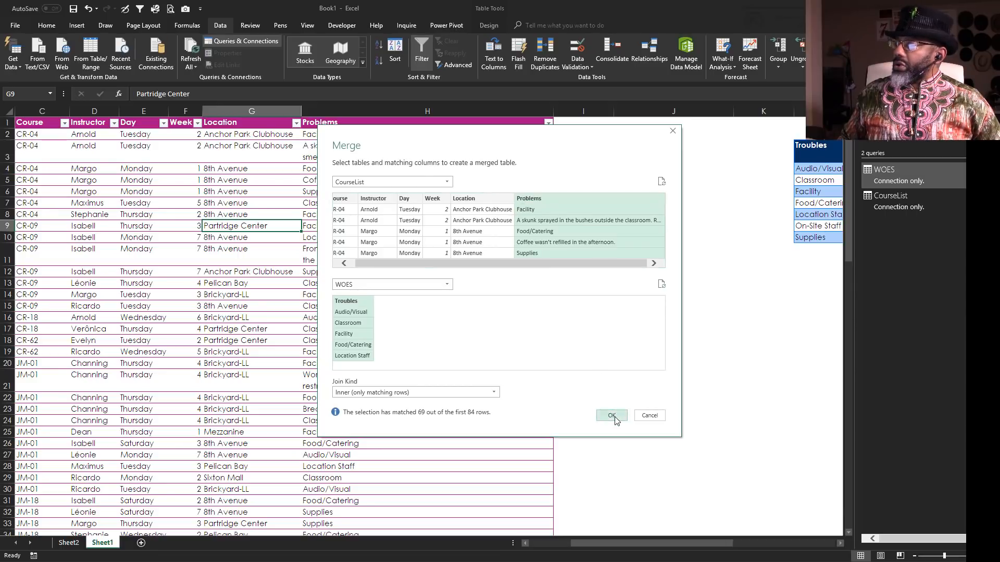
{"action": "left_click", "coordinate": [610, 415]}
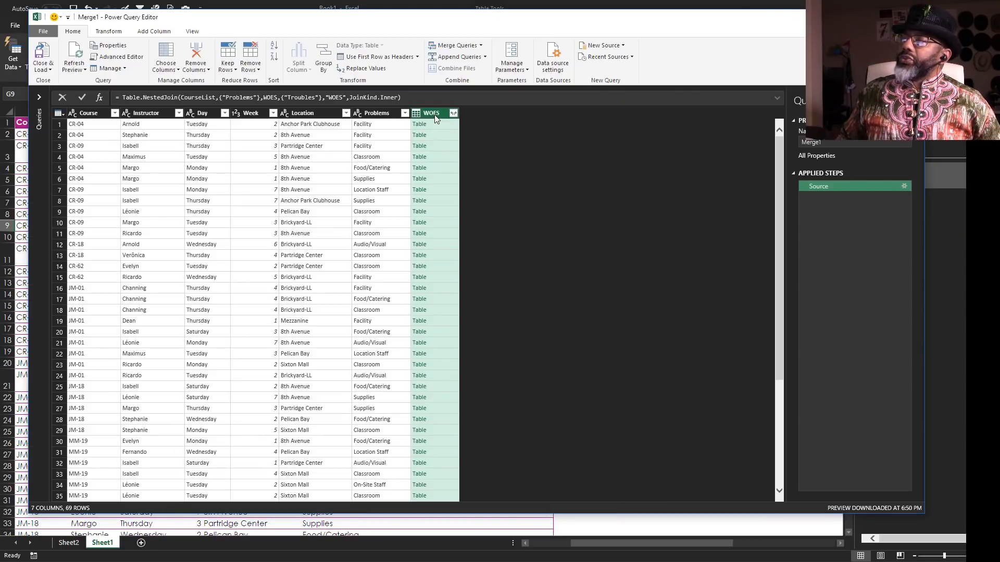
- Remove the WOES column from Merge1 and load its 69 rows onto a new sheet
{"action": "right_click", "coordinate": [431, 113]}
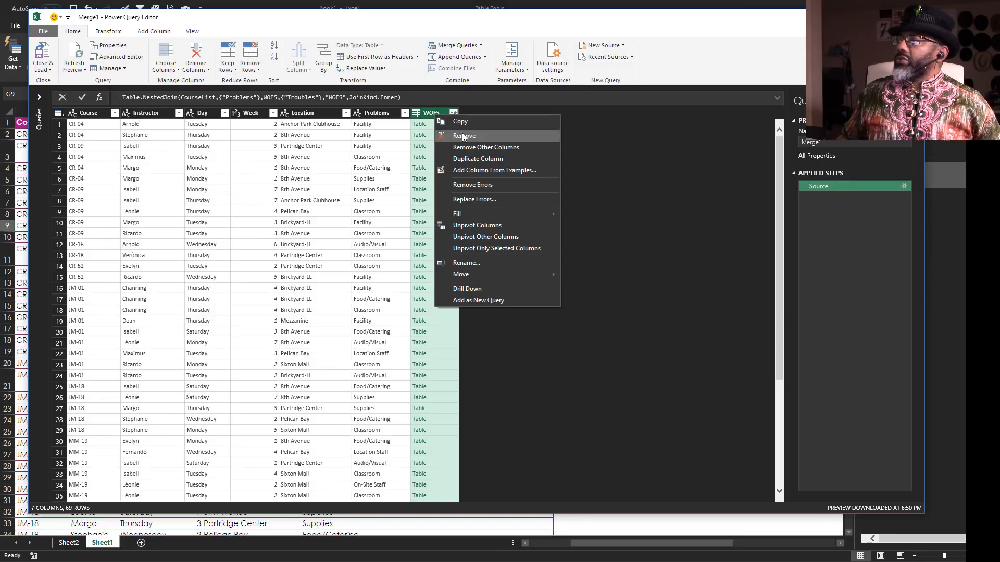
{"action": "left_click", "coordinate": [463, 135]}
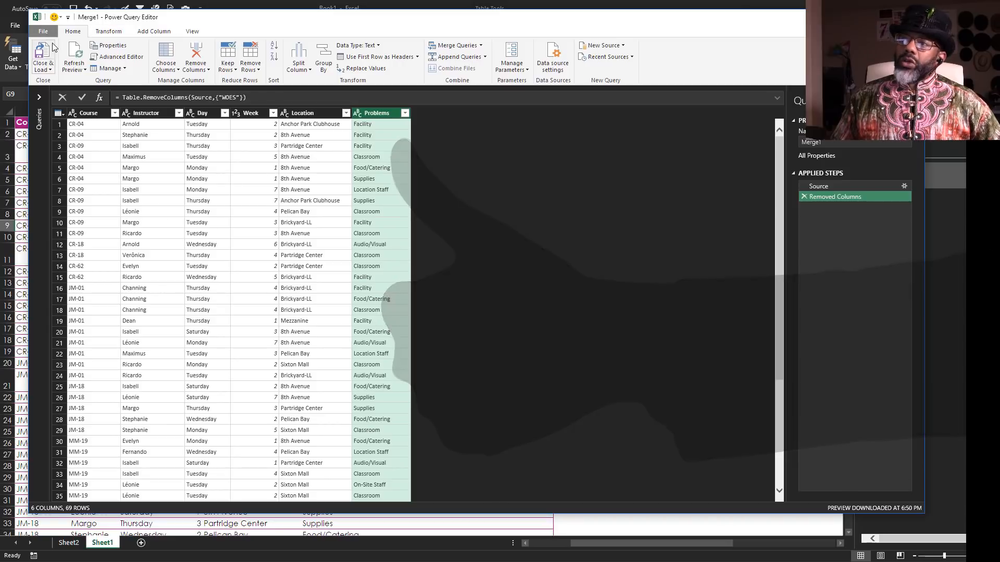
{"action": "left_click", "coordinate": [42, 54]}
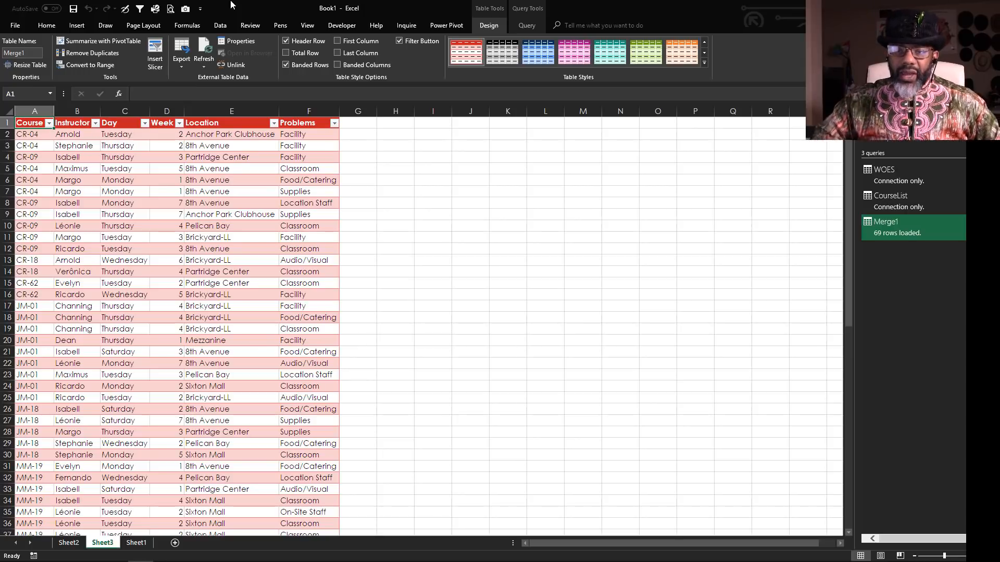
- Insert a PivotTable from the merged table at K7 on the same sheet, with Location in Rows
{"action": "left_click", "coordinate": [231, 191]}
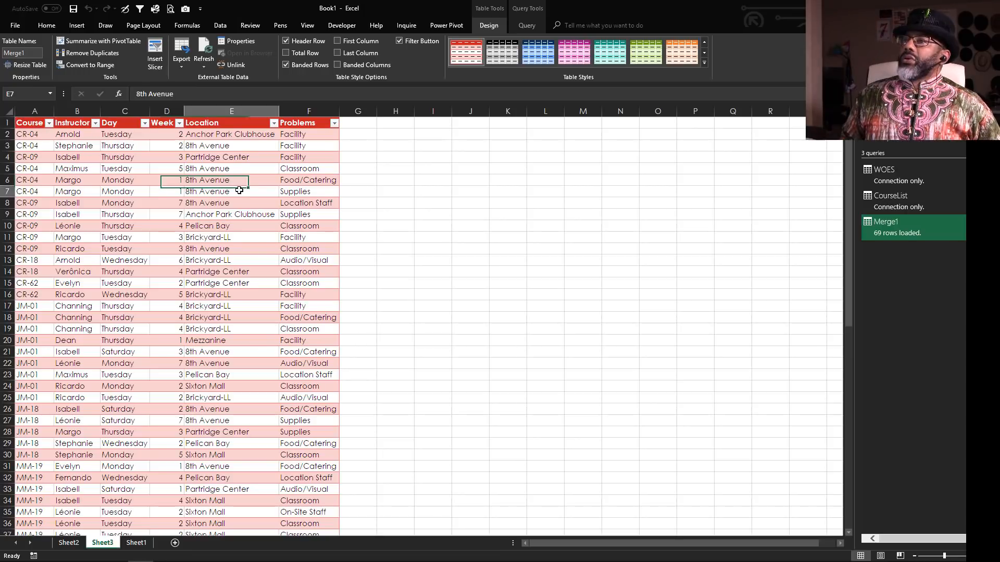
{"action": "left_click", "coordinate": [76, 25]}
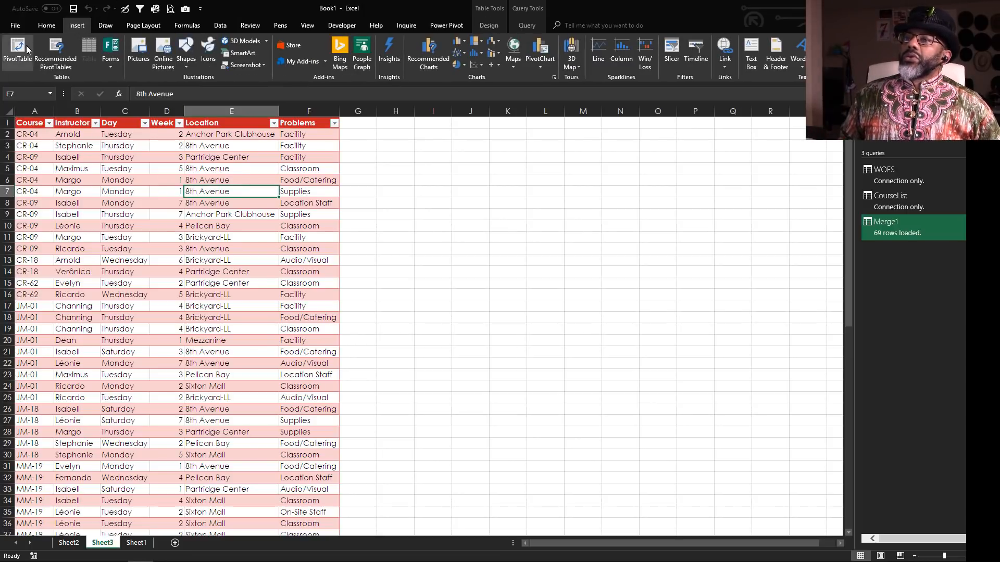
{"action": "left_click", "coordinate": [17, 52]}
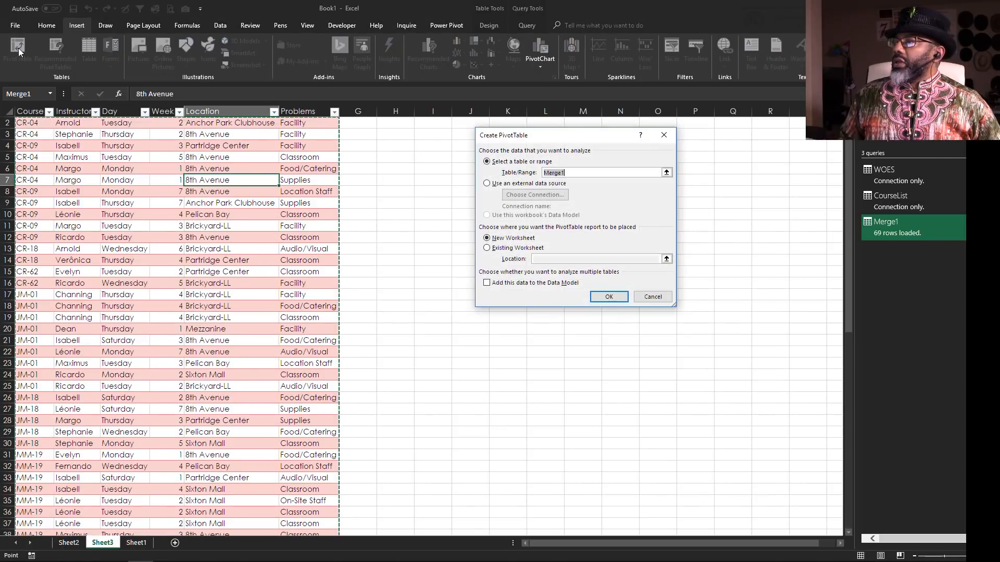
{"action": "left_click", "coordinate": [488, 247]}
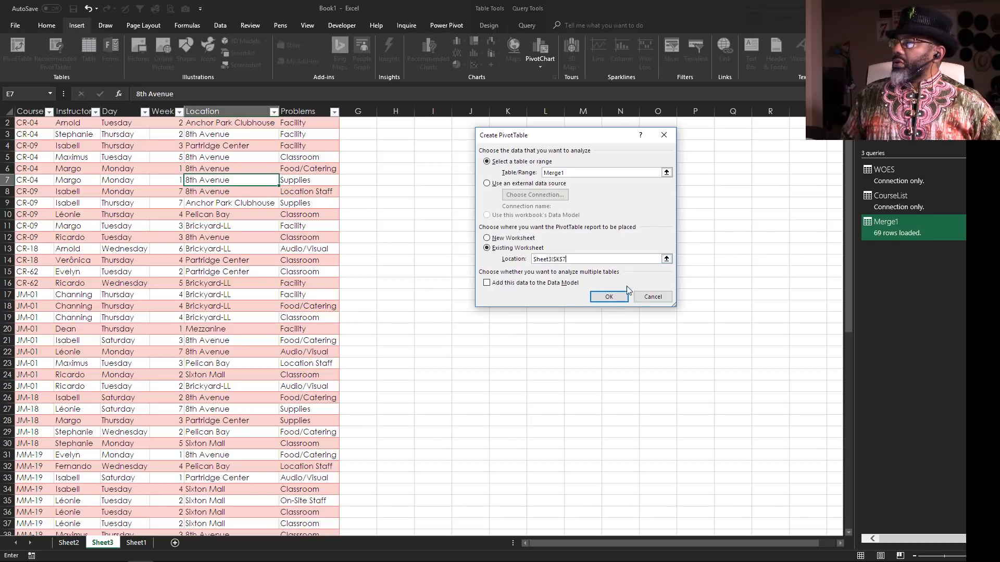
{"action": "left_click", "coordinate": [607, 296]}
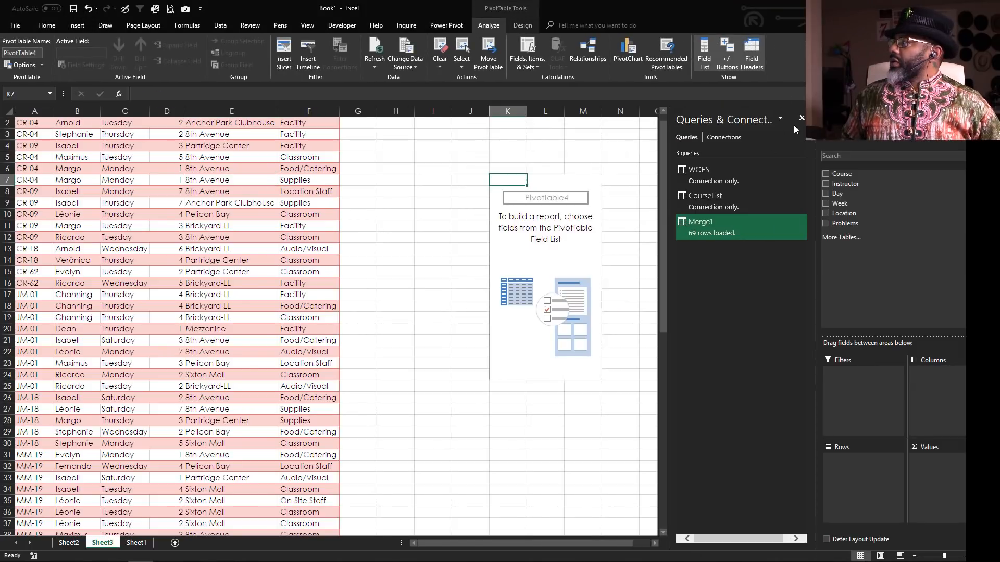
{"action": "left_click", "coordinate": [800, 118]}
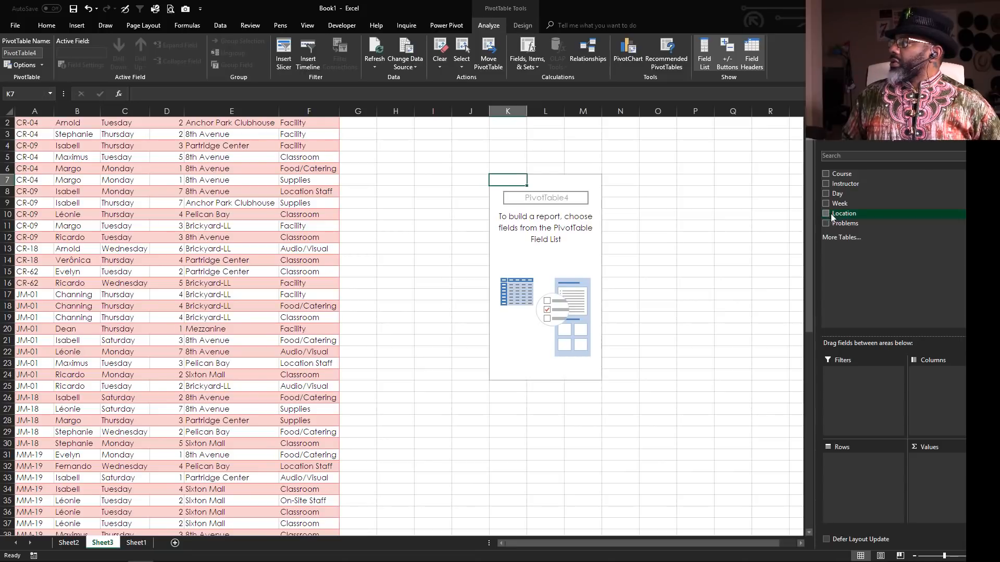
{"action": "left_click", "coordinate": [826, 213]}
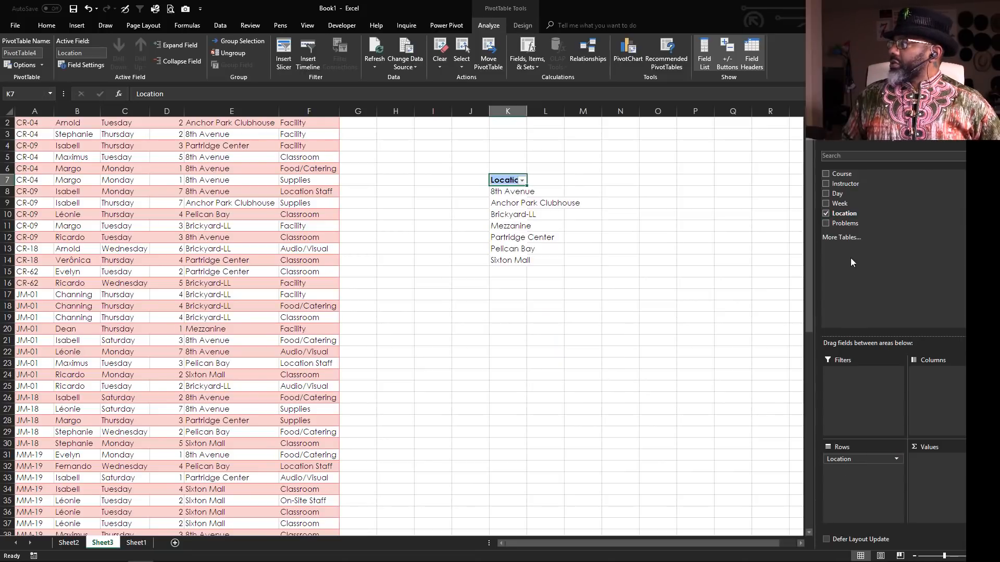
{"action": "left_click", "coordinate": [826, 224]}
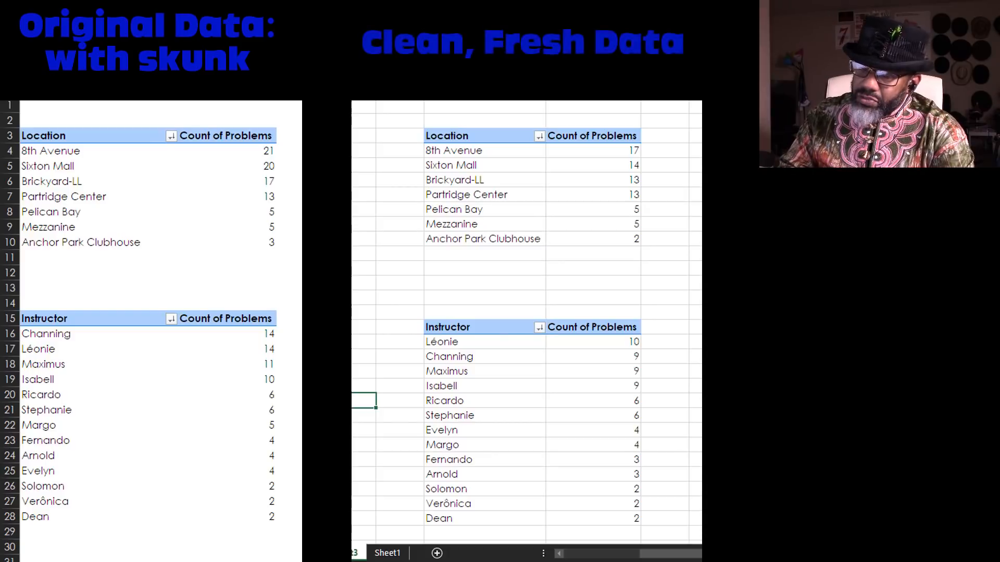
- Count problems per location, and add a second pivot counting problems per instructor
{"action": "left_click", "coordinate": [48, 165]}
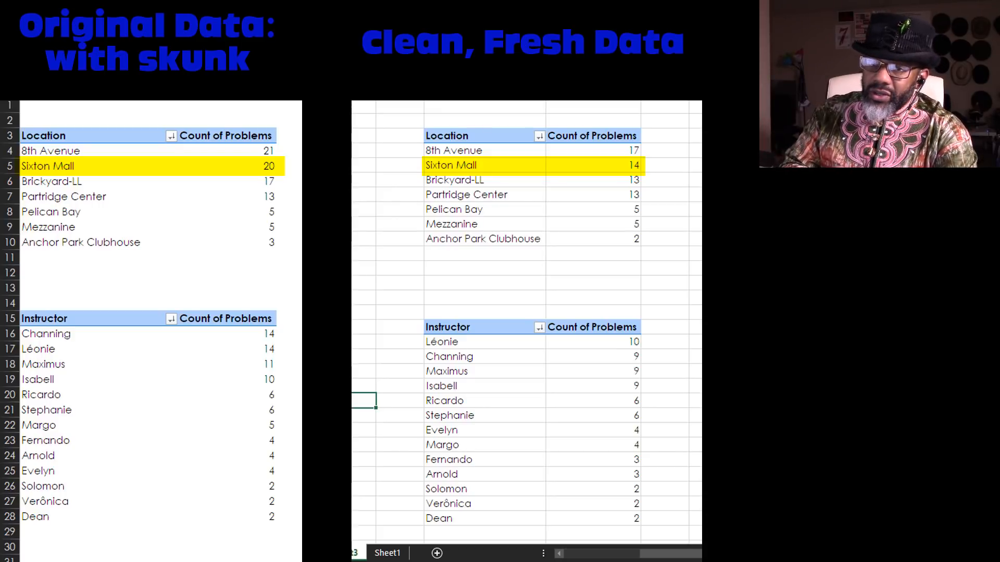
{"action": "left_click", "coordinate": [253, 531]}
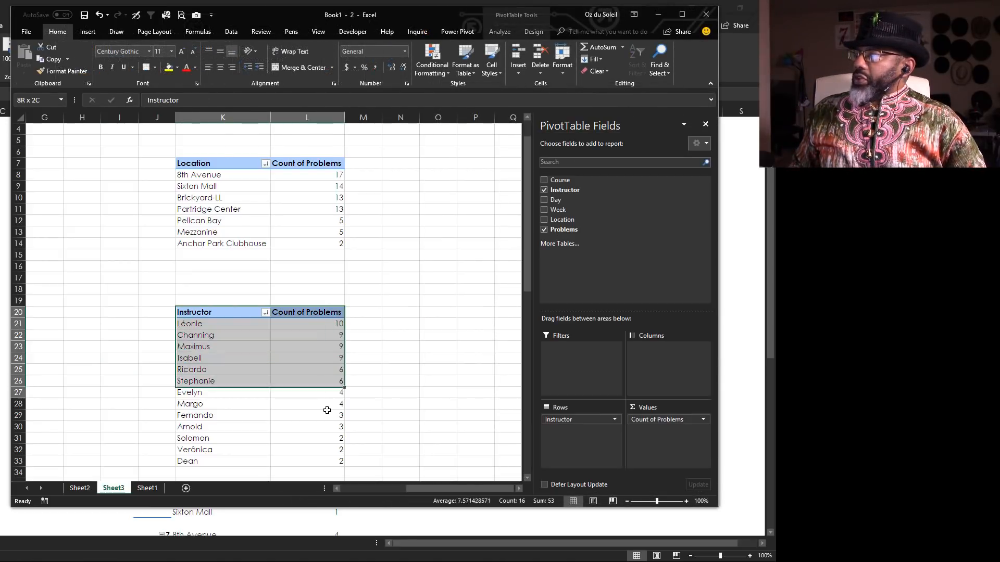
- Nest Problems under Location in the pivot rows, e.g. 8th Avenue Food/Catering at 5
{"action": "left_click", "coordinate": [222, 312]}
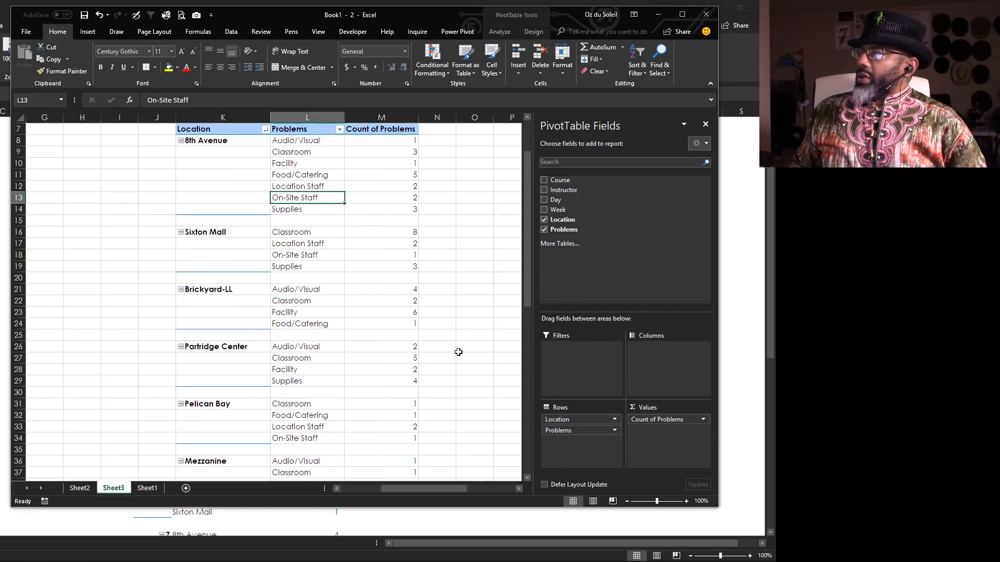
{"action": "left_click", "coordinate": [380, 175]}
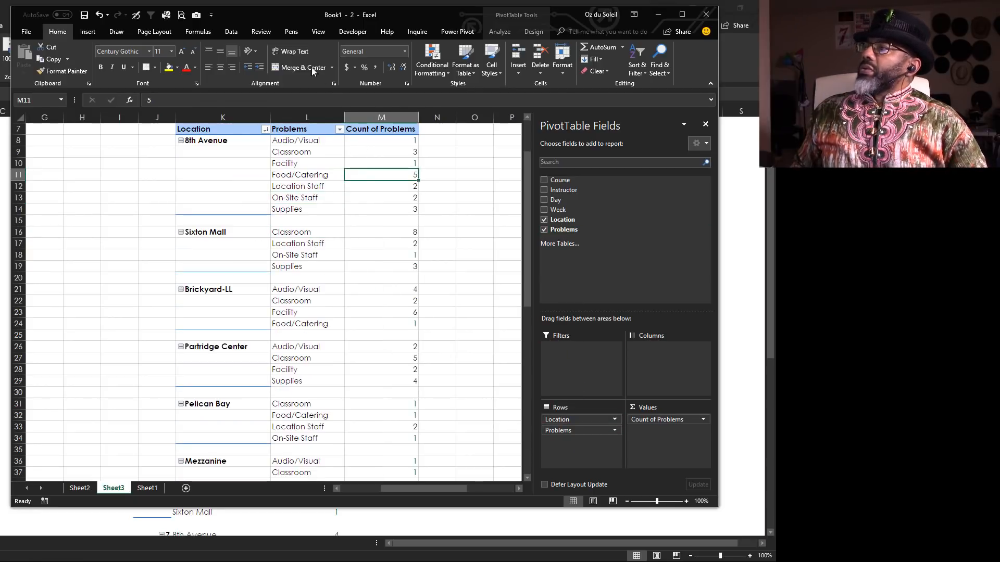
{"action": "left_click", "coordinate": [231, 31]}
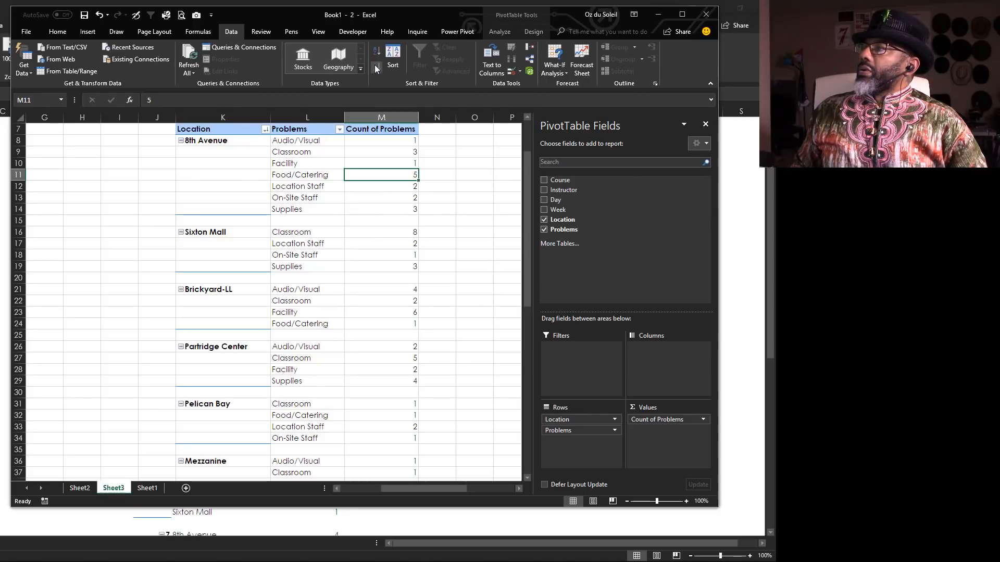